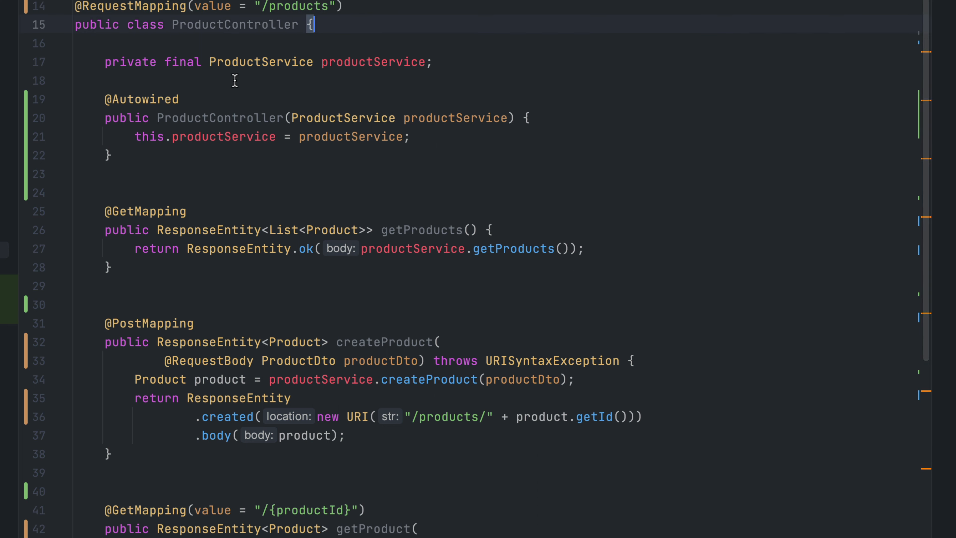
pyautogui.moveTo(151, 18)
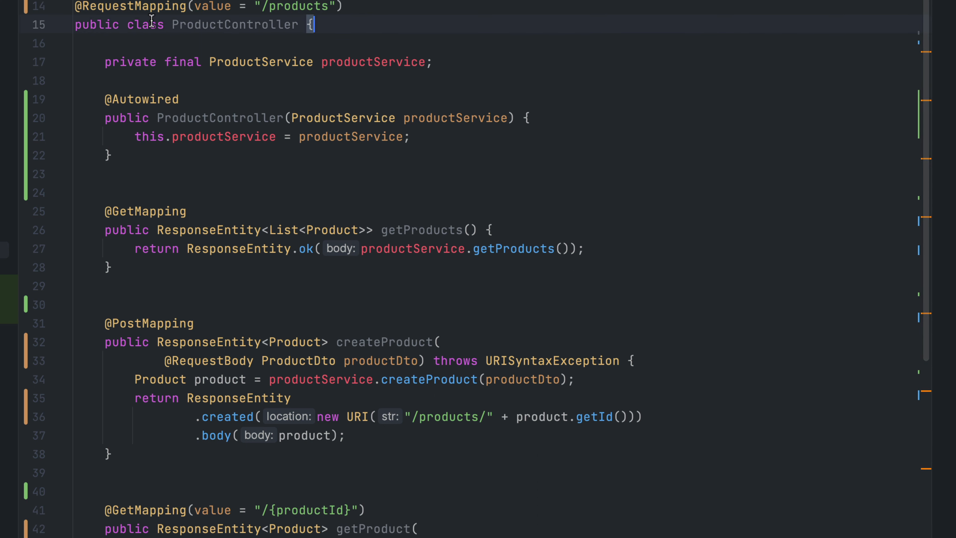
pyautogui.moveTo(203, 24)
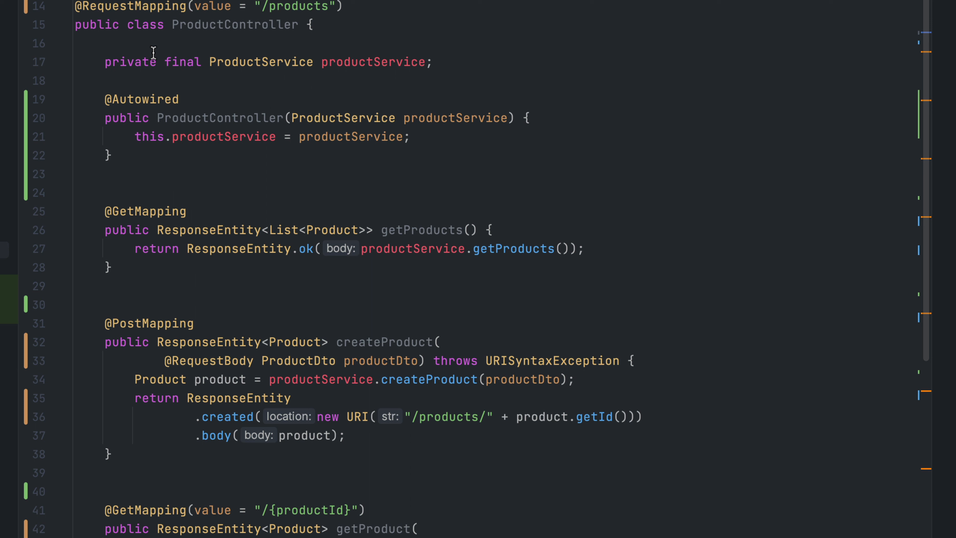
# - Review the 200 OK JSON product list for GET {{root}}/products and begin editing its URL
pyautogui.scroll(-3)
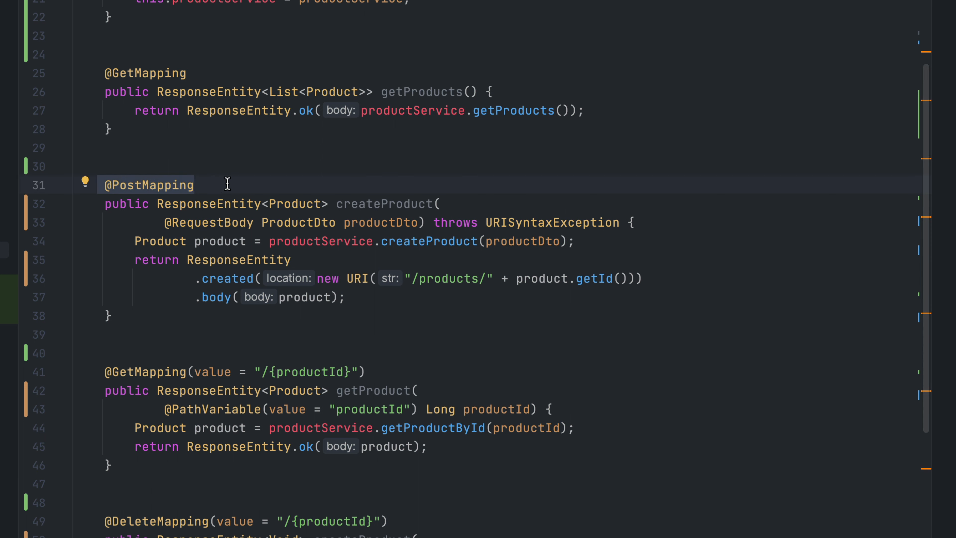
pyautogui.moveTo(256, 185)
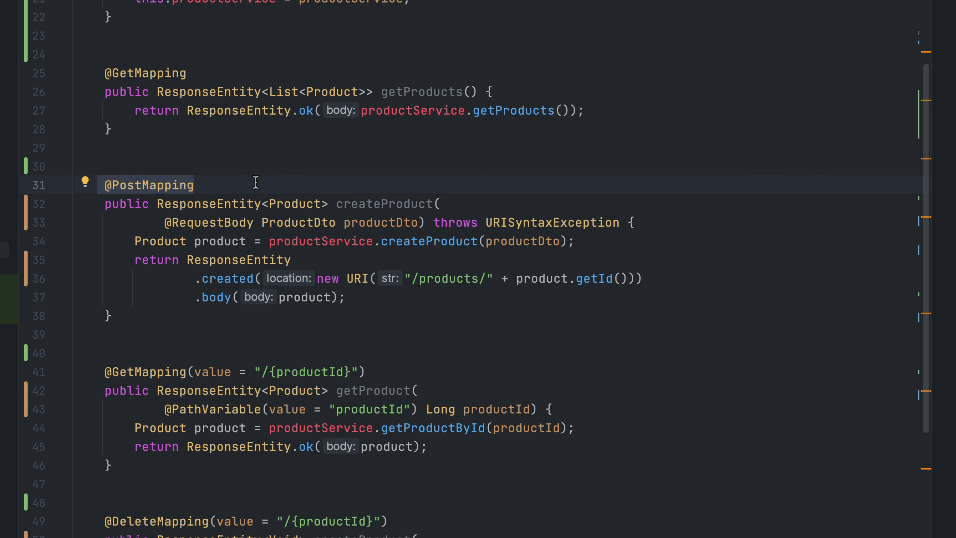
pyautogui.moveTo(264, 231)
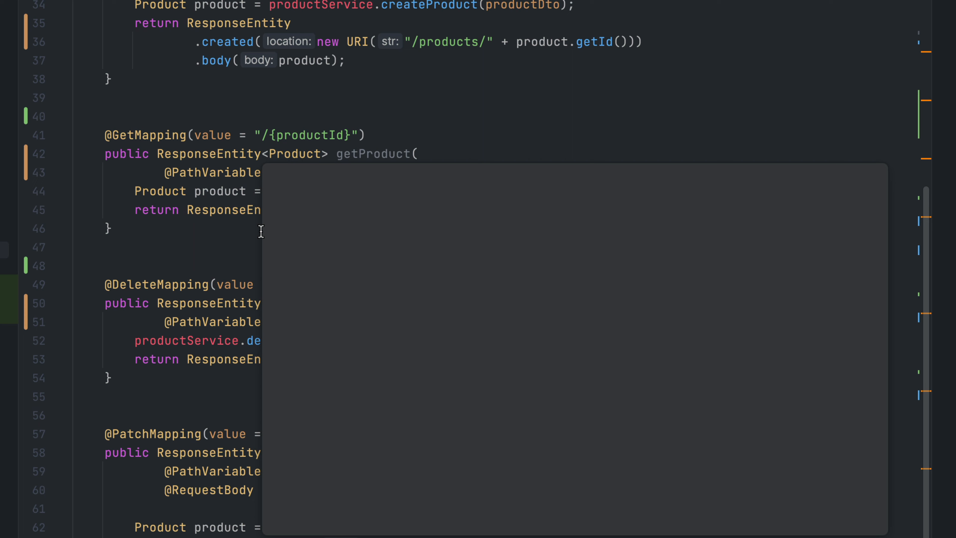
pyautogui.moveTo(131, 135)
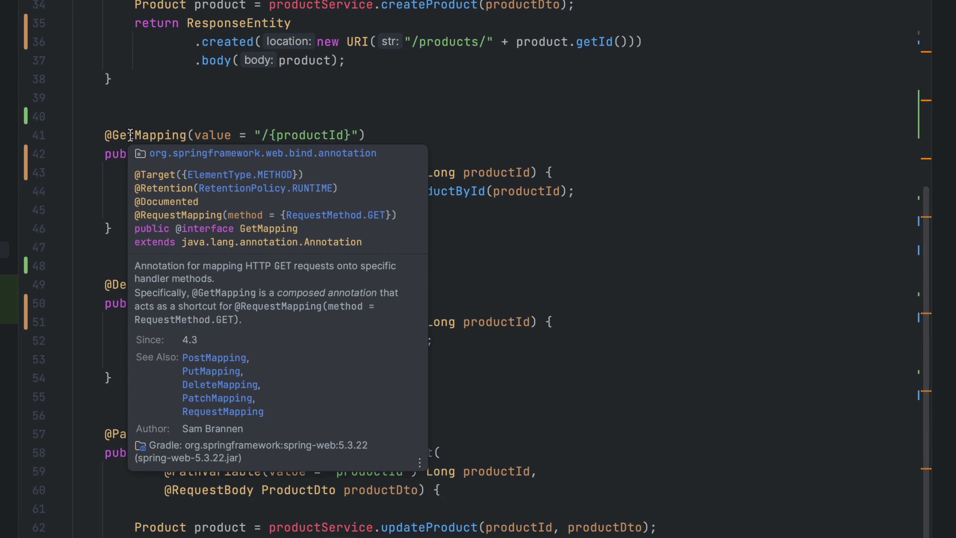
pyautogui.moveTo(156, 163)
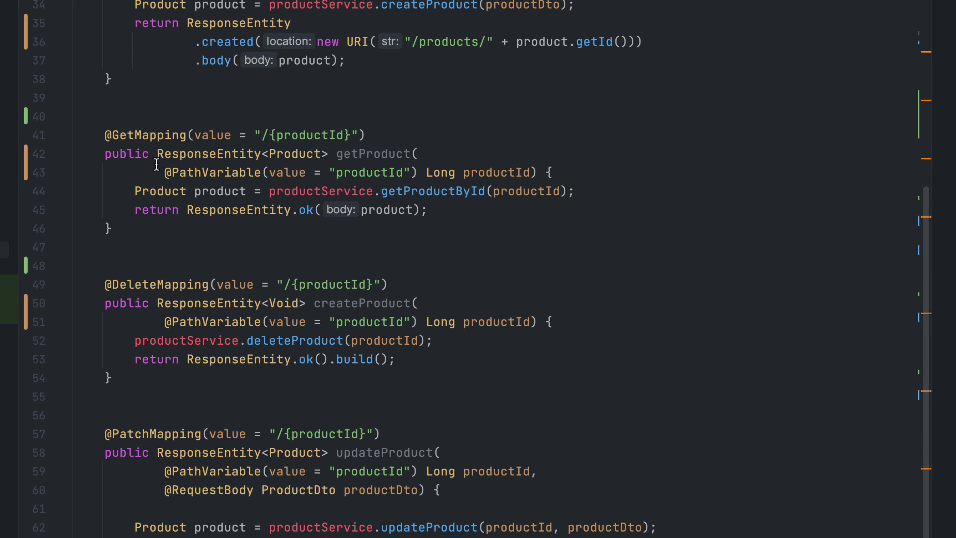
pyautogui.moveTo(300, 124)
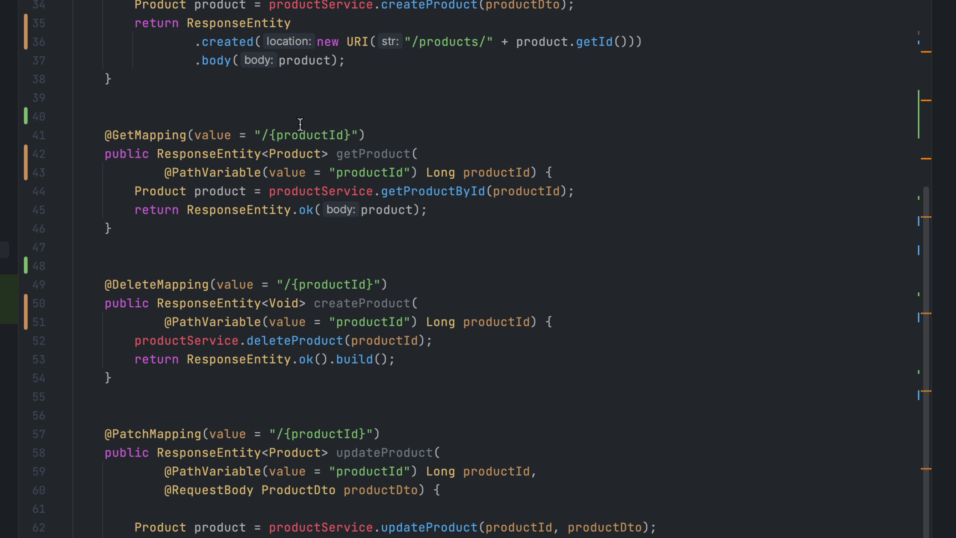
pyautogui.scroll(-3)
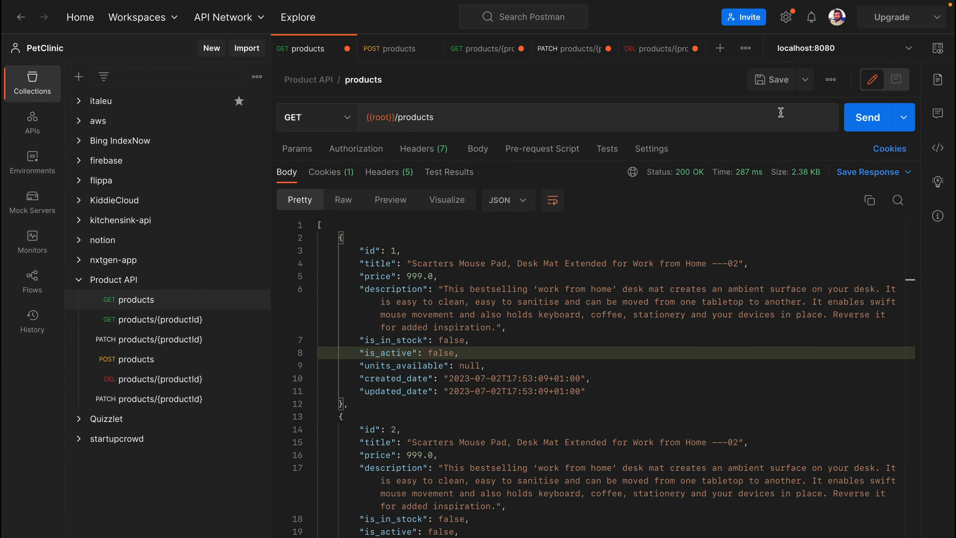
pyautogui.moveTo(379, 117)
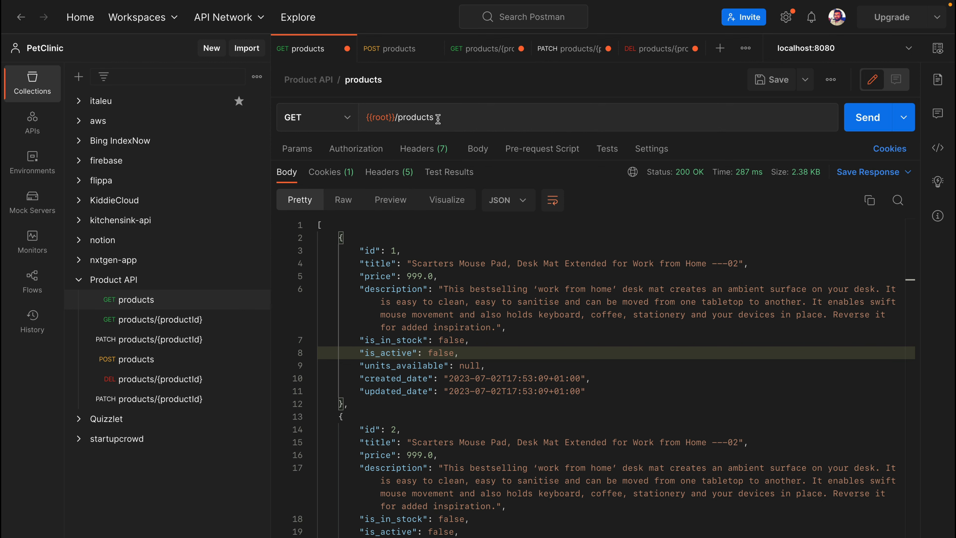
pyautogui.click(867, 117)
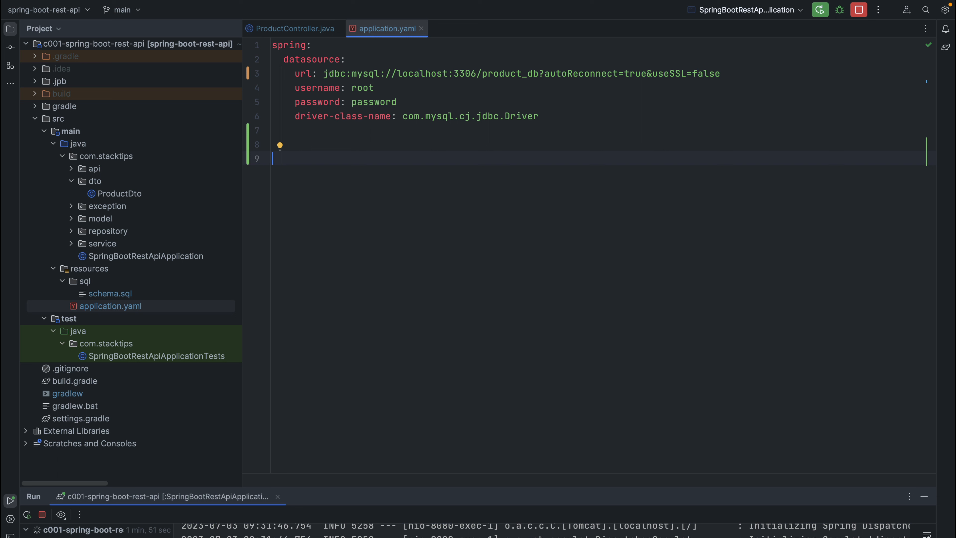
pyautogui.moveTo(468, 217)
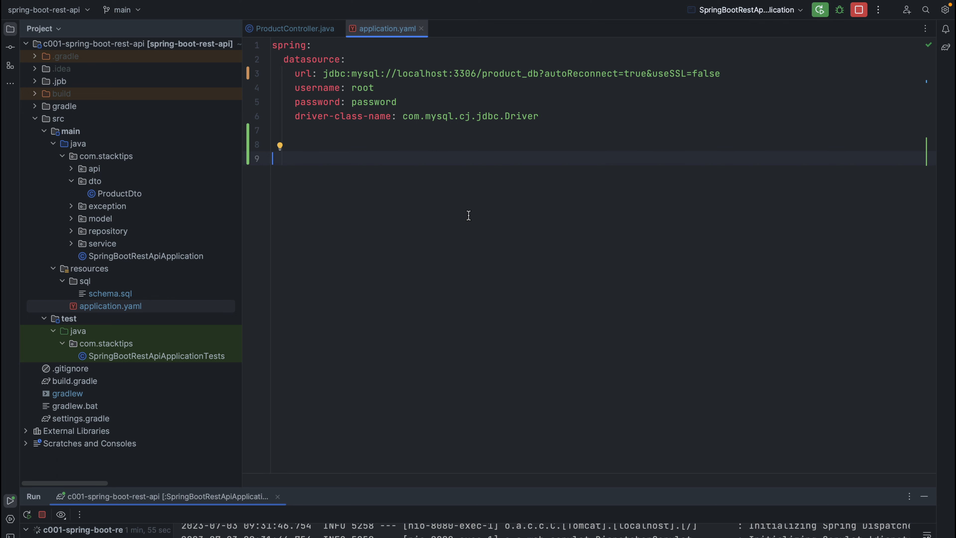
# - Add server.servlet.context-path: /api/1.0 to application.yaml below the datasource settings
pyautogui.write('ser')
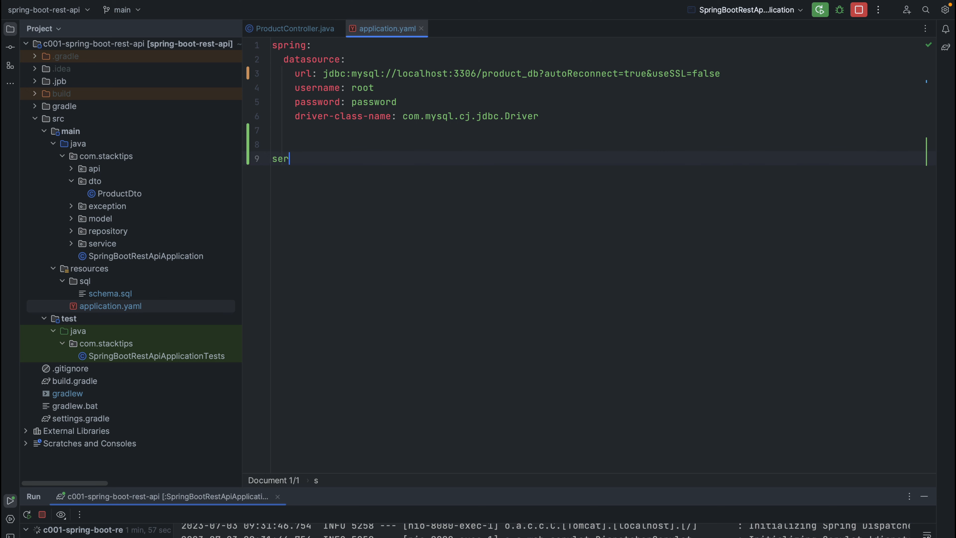
pyautogui.write('ver:')
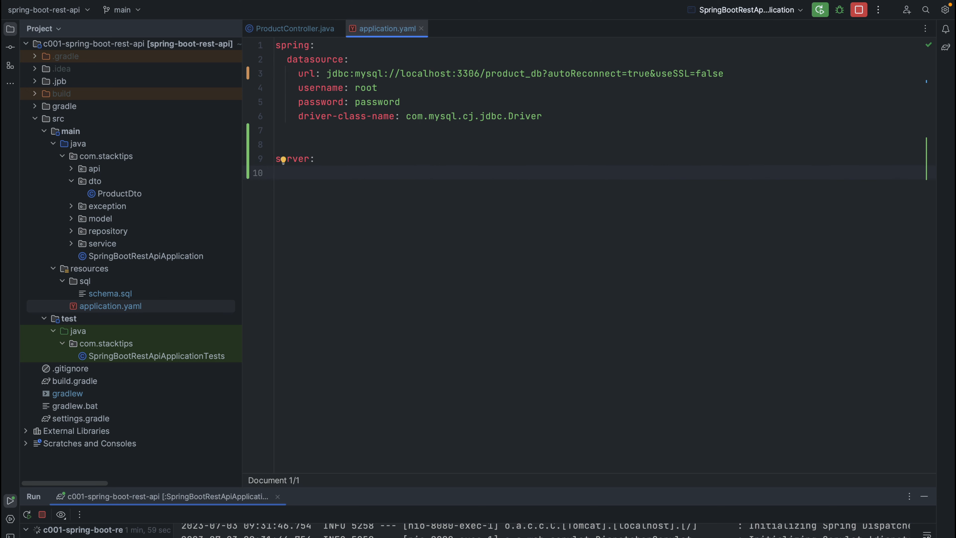
pyautogui.write('servlet:')
pyautogui.write('context')
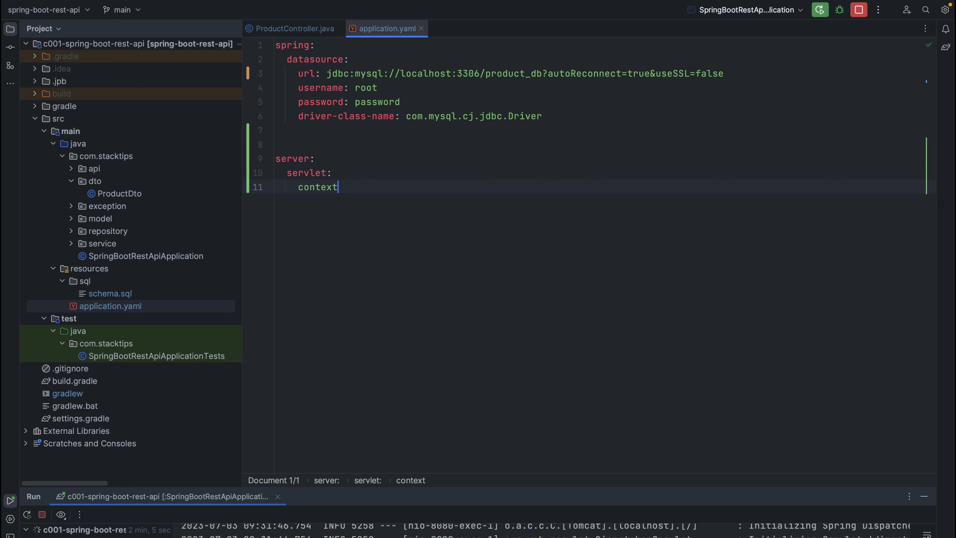
pyautogui.write('-path:')
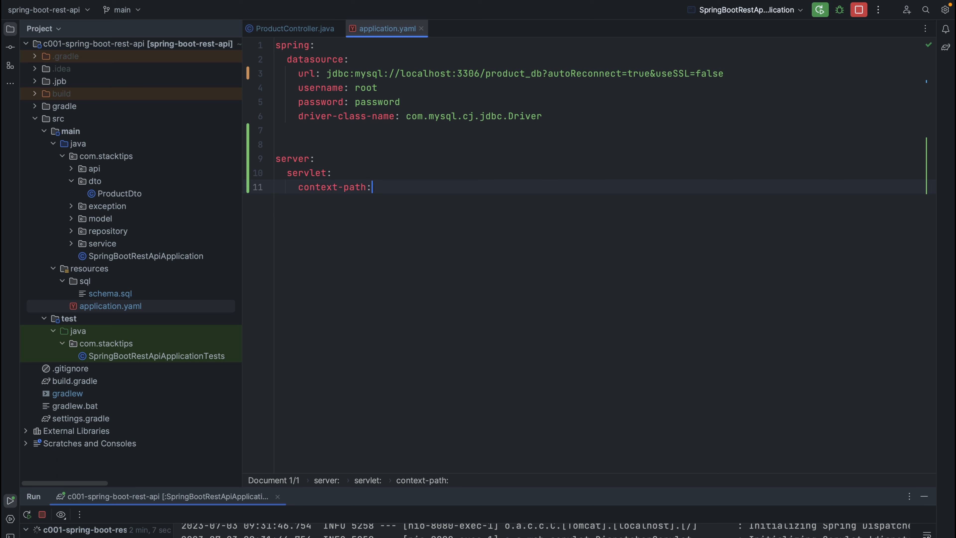
pyautogui.write('/api/1.0')
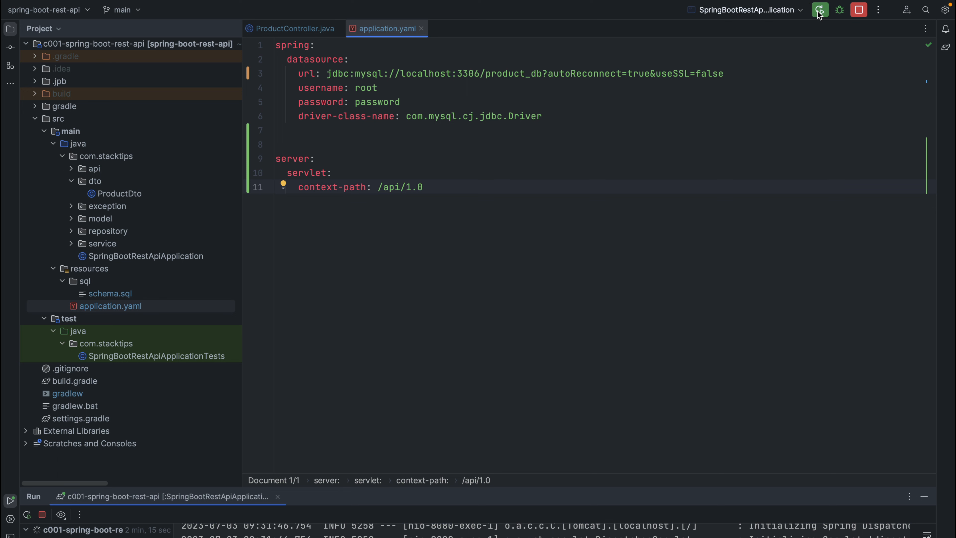
pyautogui.click(820, 9)
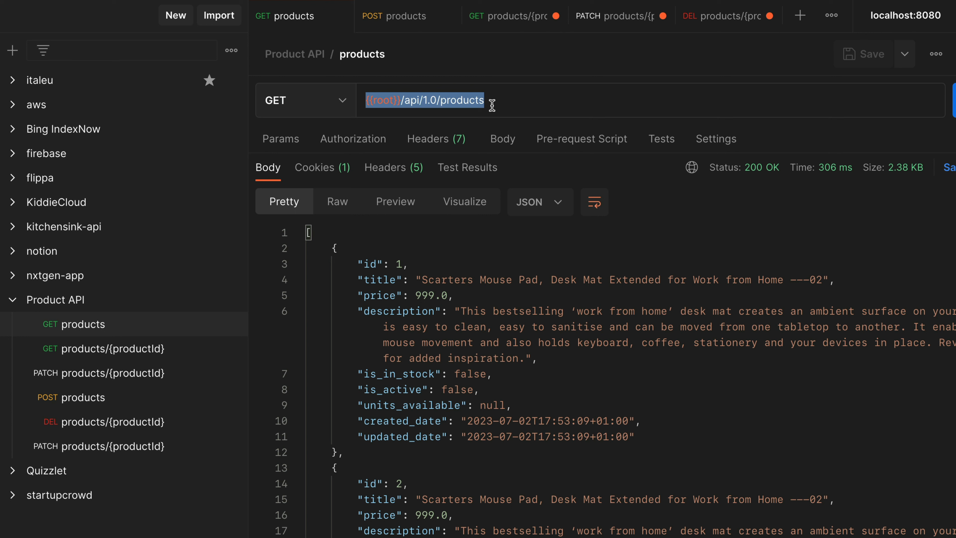
pyautogui.moveTo(472, 125)
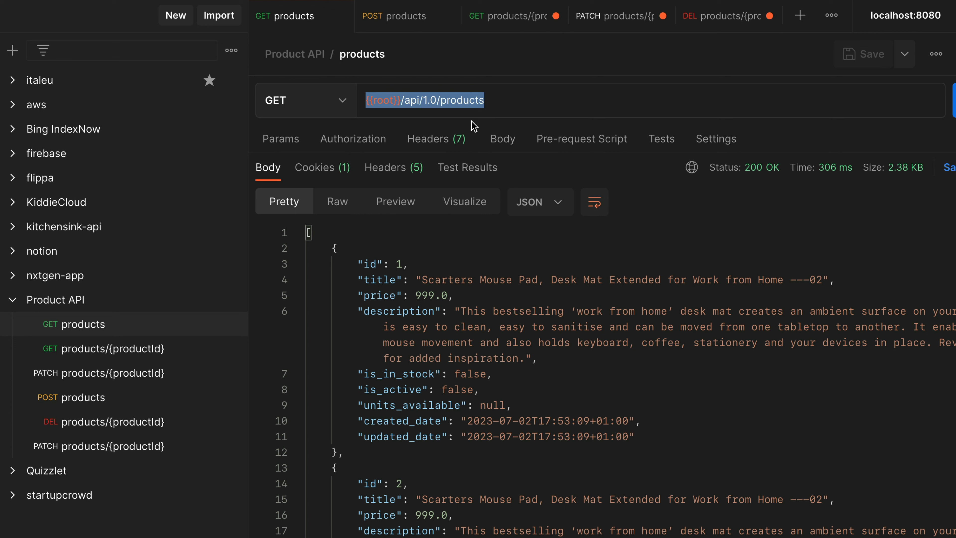
pyautogui.moveTo(525, 103)
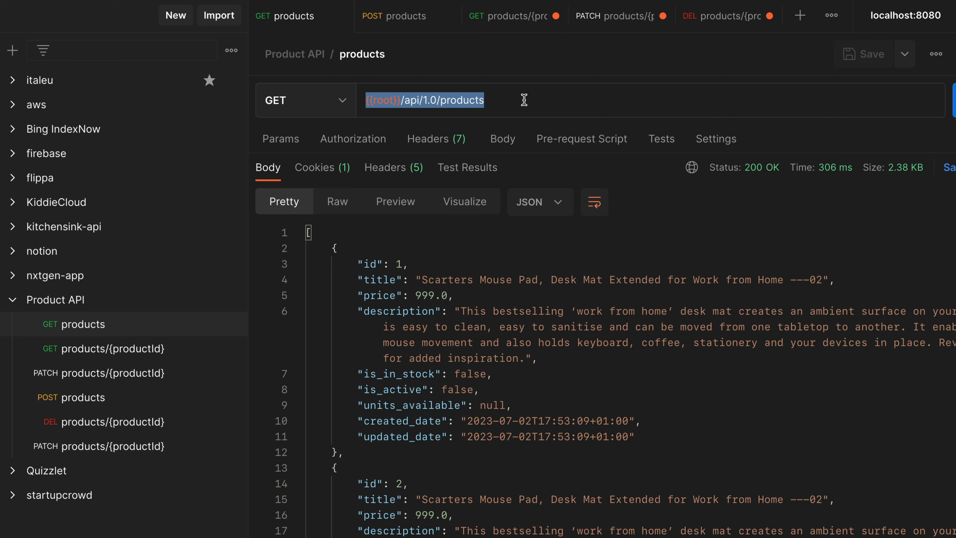